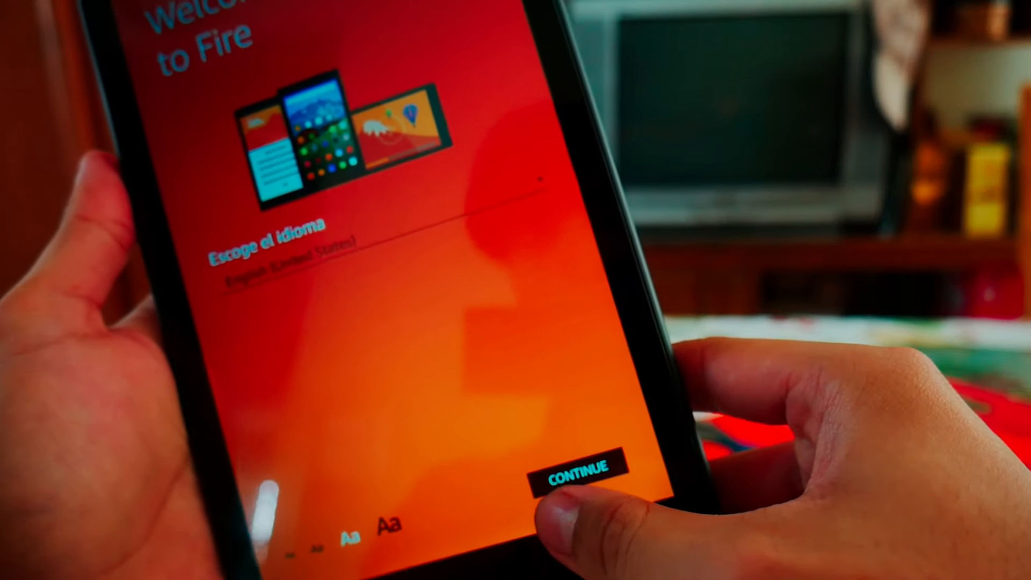
Accept the language, pick the CenturyLink3893 Wi-Fi network, and start entering its password.
{"action": "left_click", "coordinate": [575, 472]}
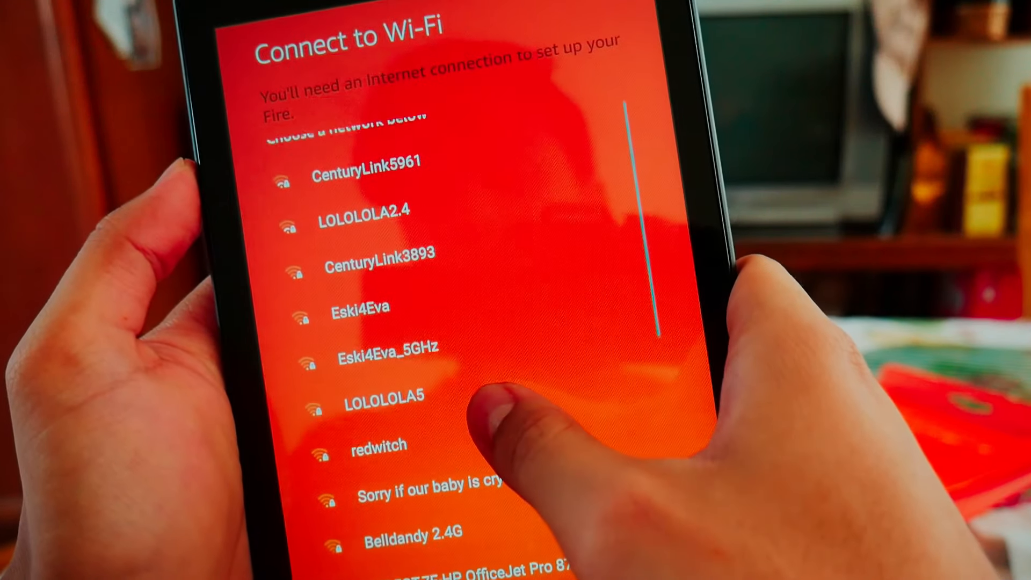
{"action": "left_click", "coordinate": [380, 255]}
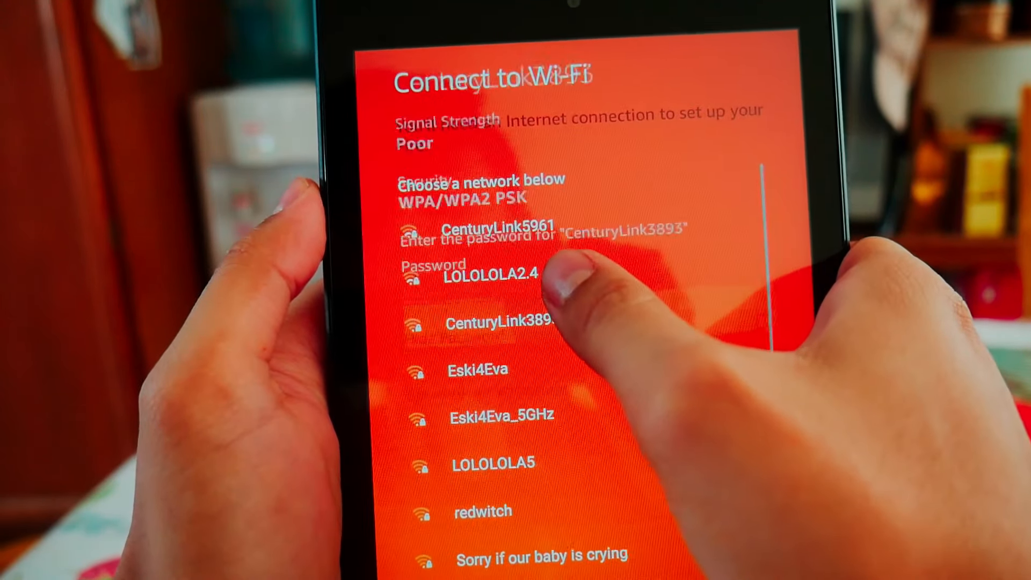
{"action": "left_click", "coordinate": [500, 325]}
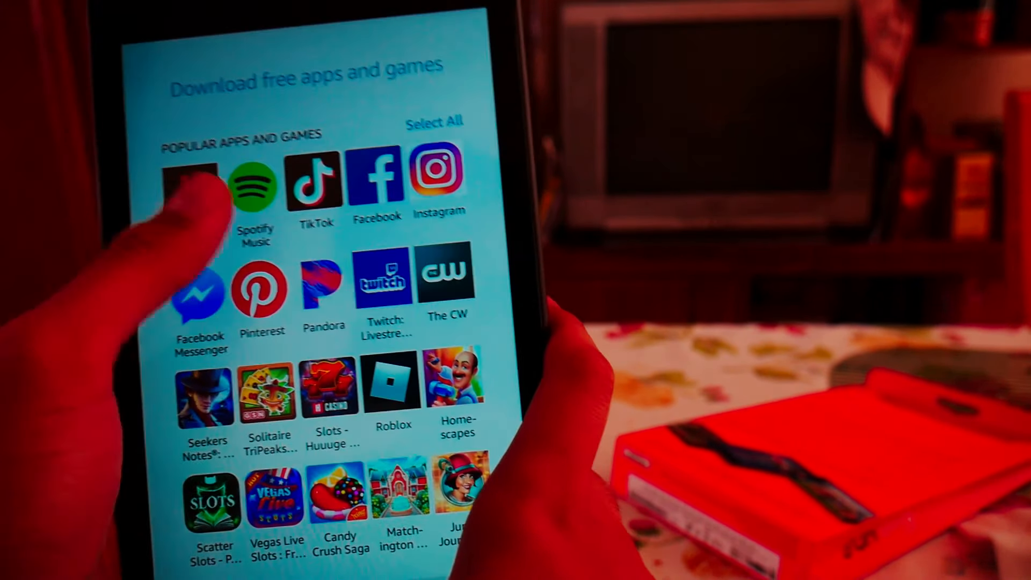
Select Netflix from the free apps list and accept its download permissions.
{"action": "left_click", "coordinate": [187, 181]}
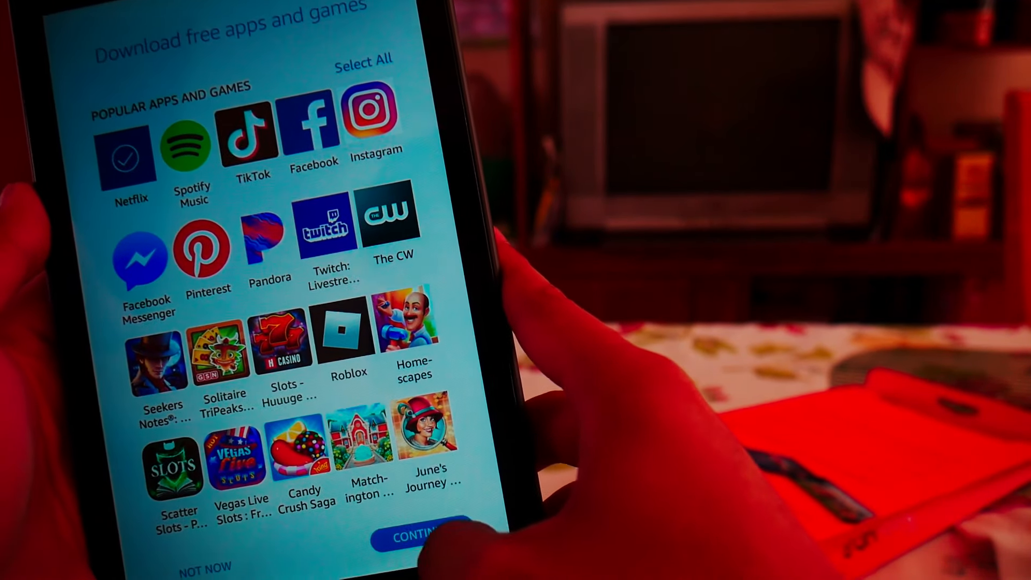
{"action": "left_click", "coordinate": [126, 156]}
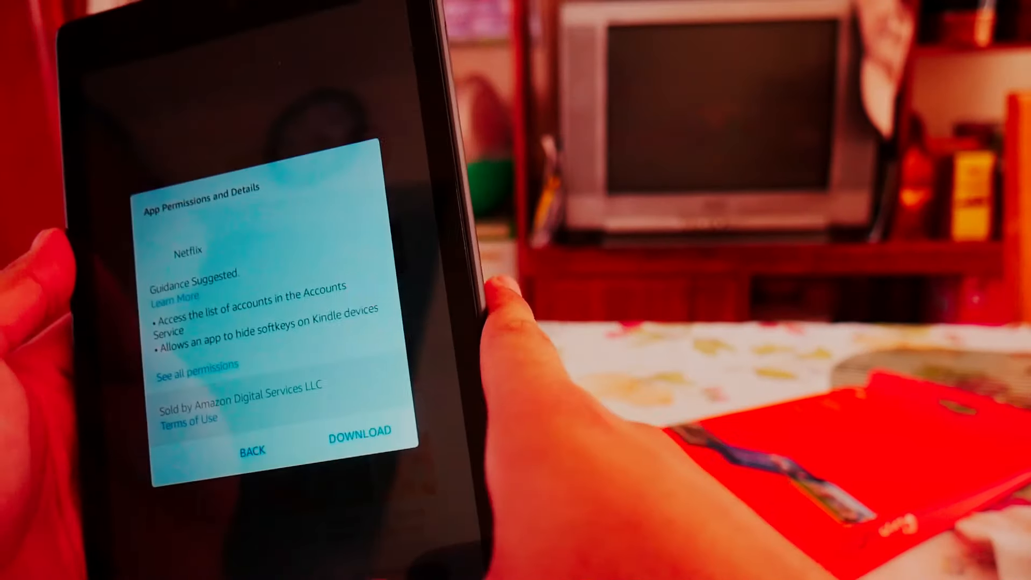
{"action": "left_click", "coordinate": [360, 431]}
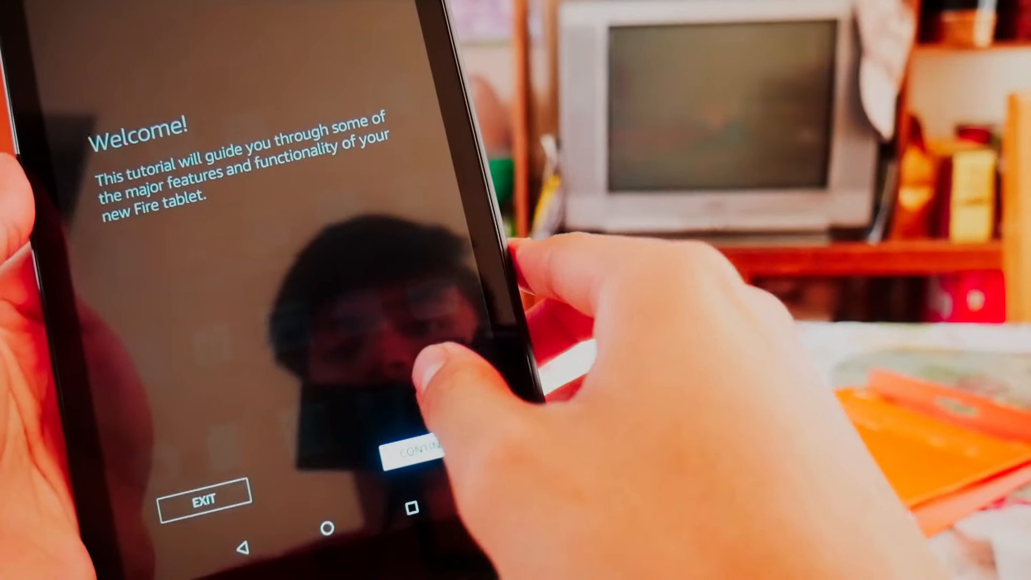
Go through the welcome tutorial, enable Alexa hands-free, and close the Alexa summary.
{"action": "left_click", "coordinate": [421, 452]}
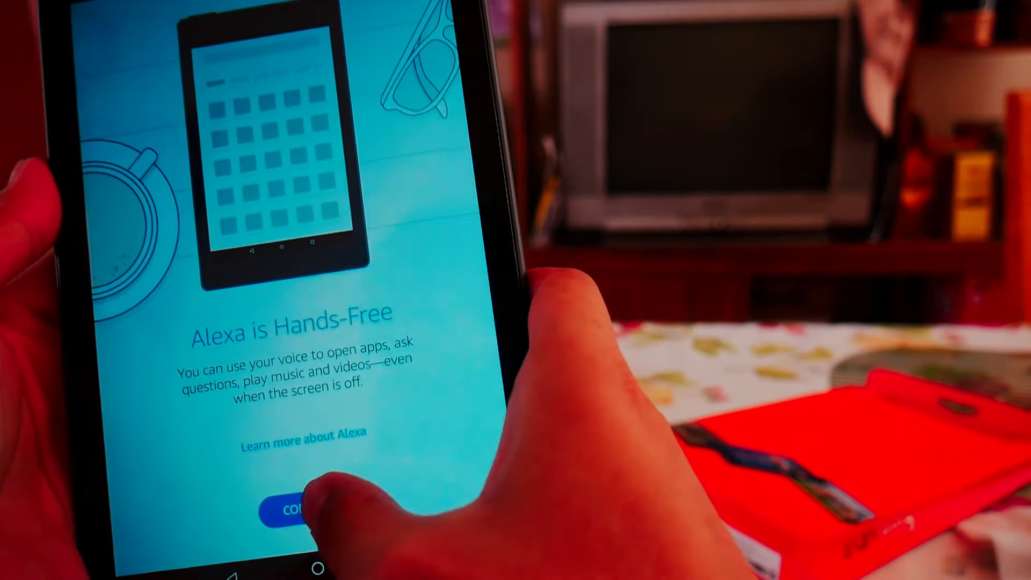
{"action": "left_click", "coordinate": [290, 510]}
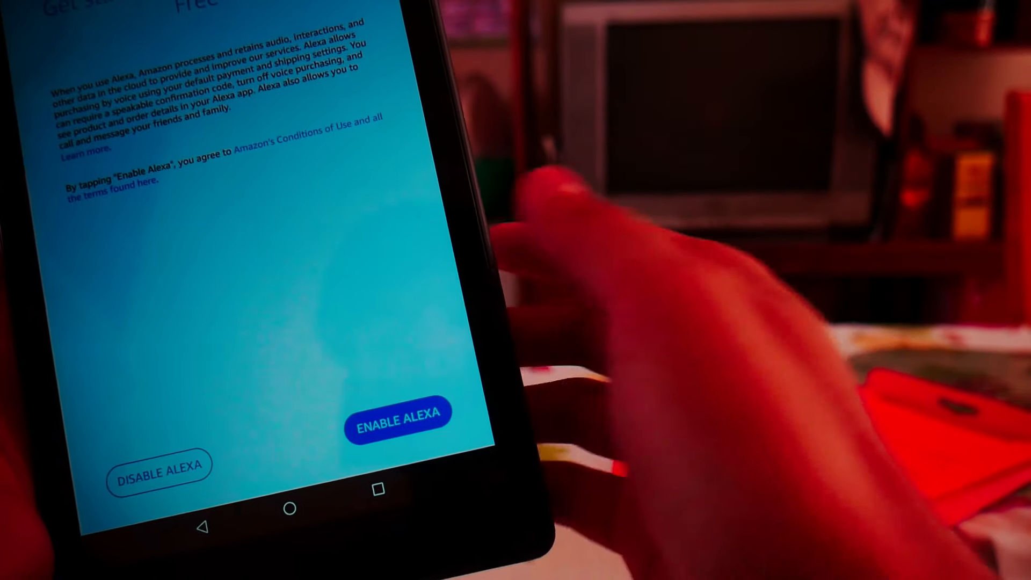
{"action": "left_click", "coordinate": [397, 413]}
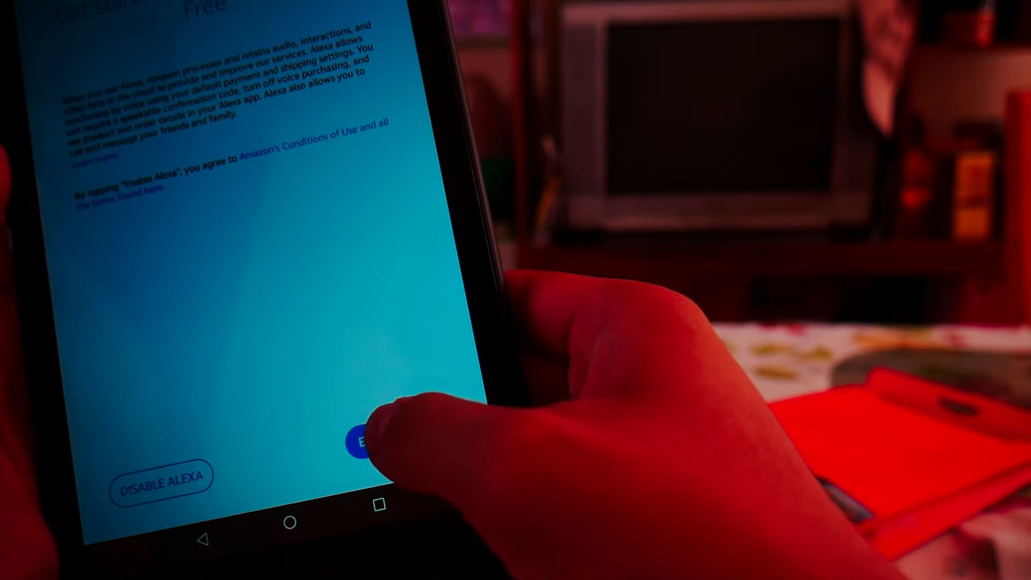
{"action": "left_click", "coordinate": [360, 439]}
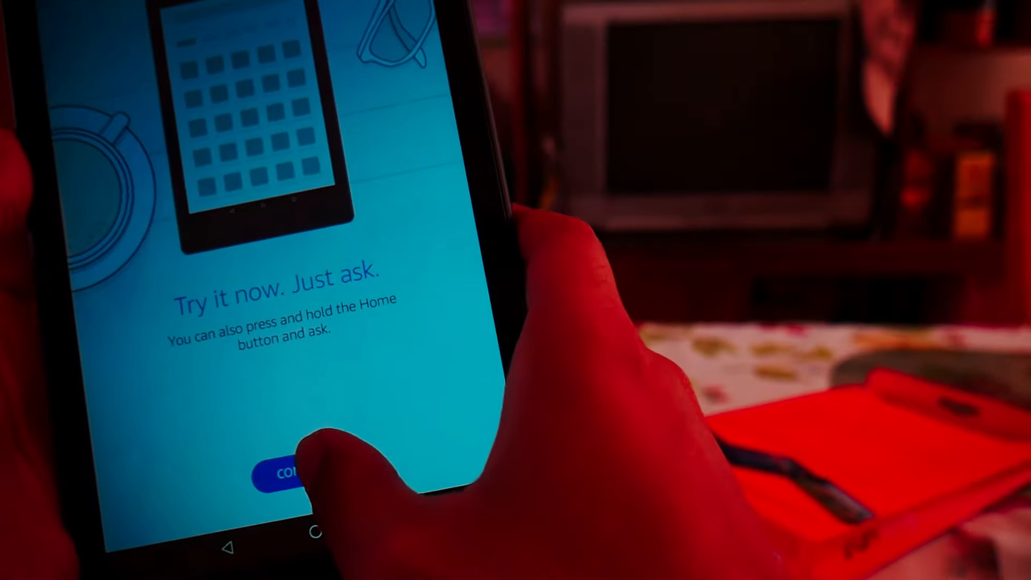
{"action": "left_click", "coordinate": [279, 463]}
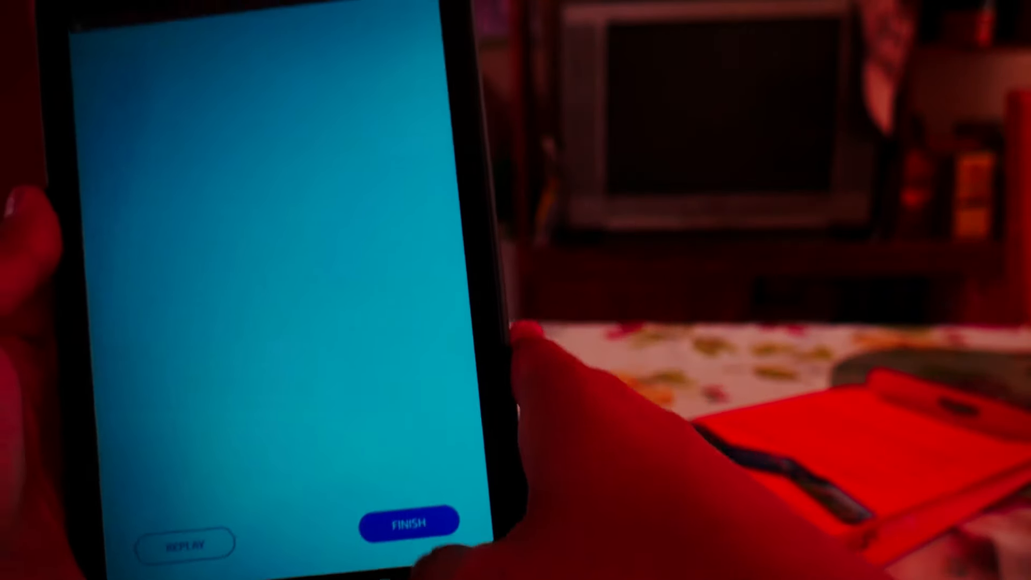
{"action": "left_click", "coordinate": [409, 522]}
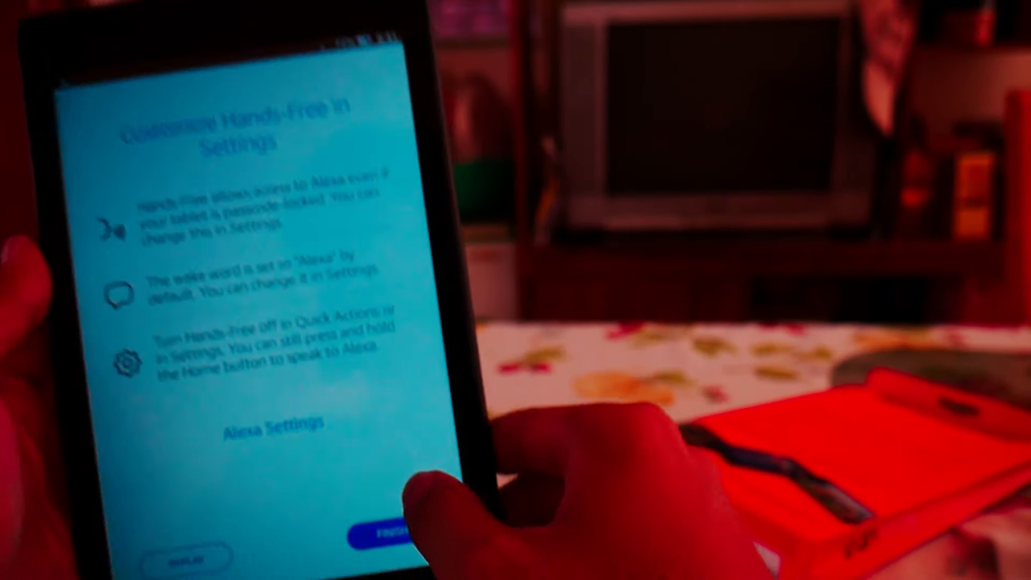
{"action": "left_click", "coordinate": [380, 533]}
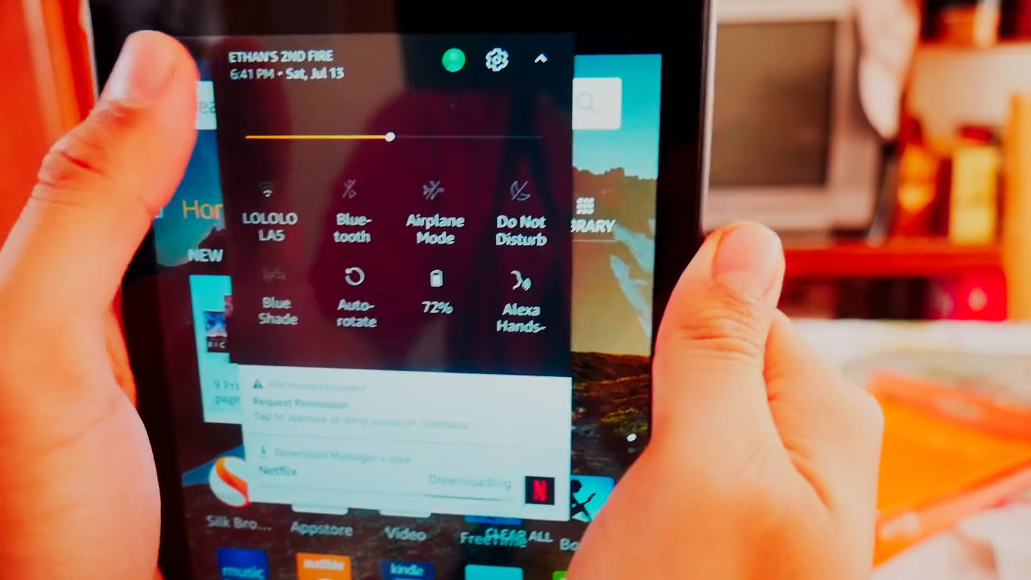
Open the notification shade to check the Netflix download.
{"action": "left_click", "coordinate": [518, 204]}
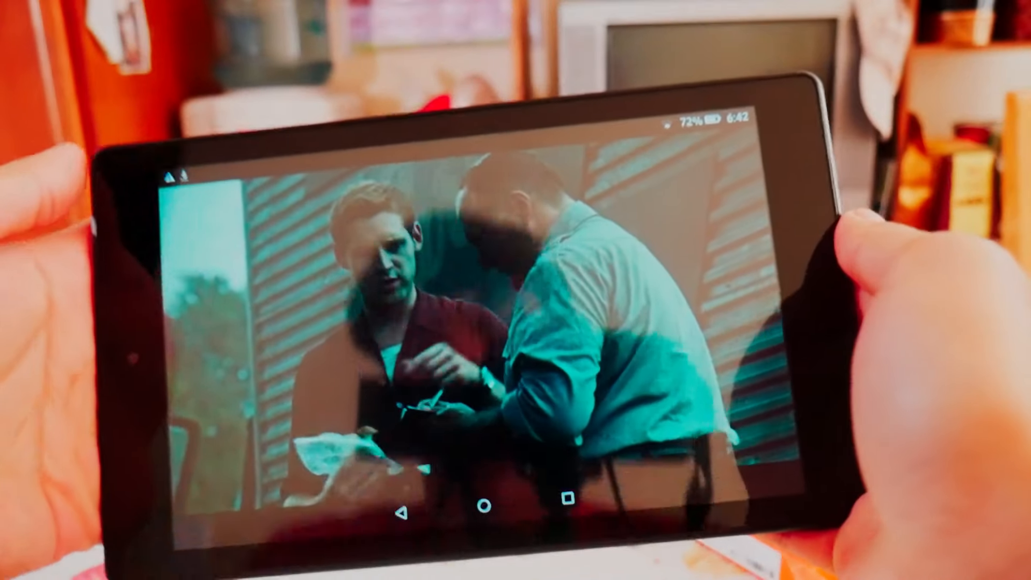
Resume The Man in the High Castle S1 E1, then pause it near 35 minutes.
{"action": "left_click", "coordinate": [499, 296]}
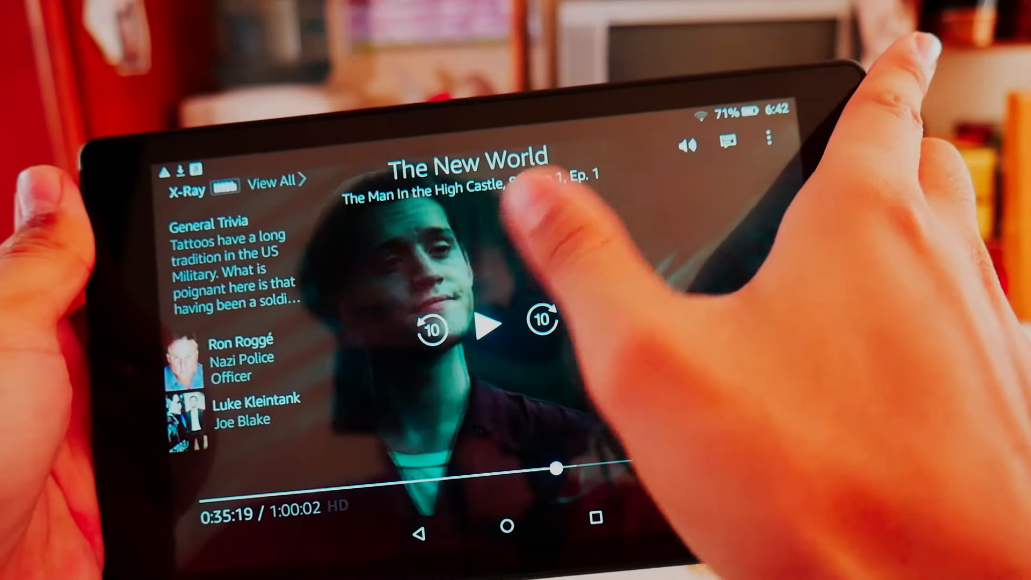
{"action": "left_click", "coordinate": [486, 325]}
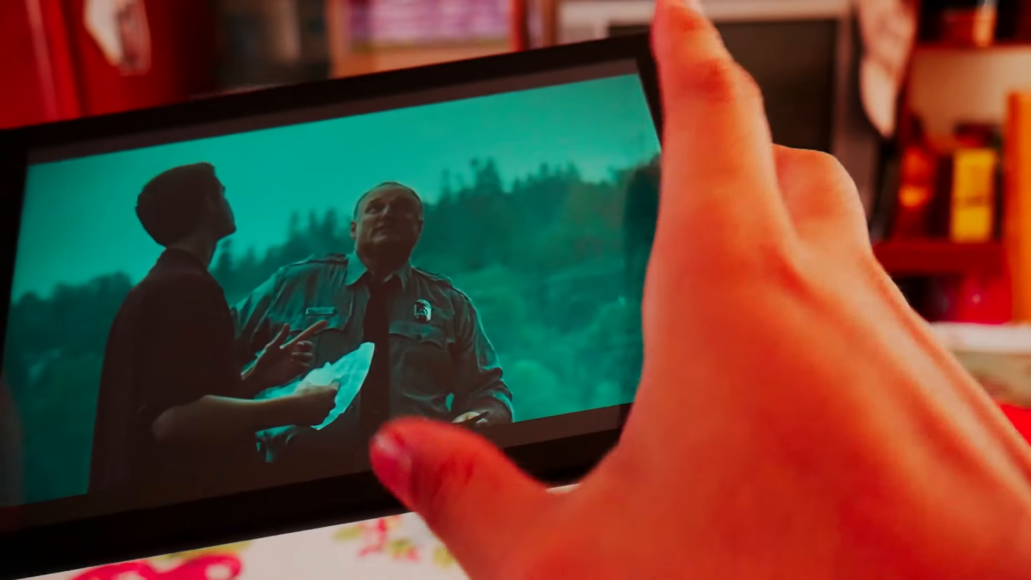
{"action": "left_click", "coordinate": [408, 395]}
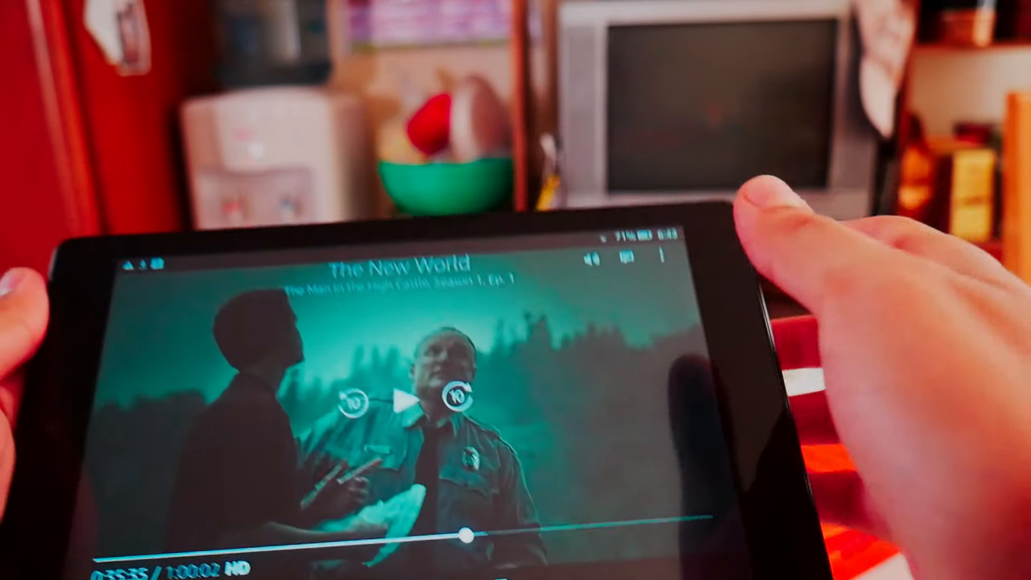